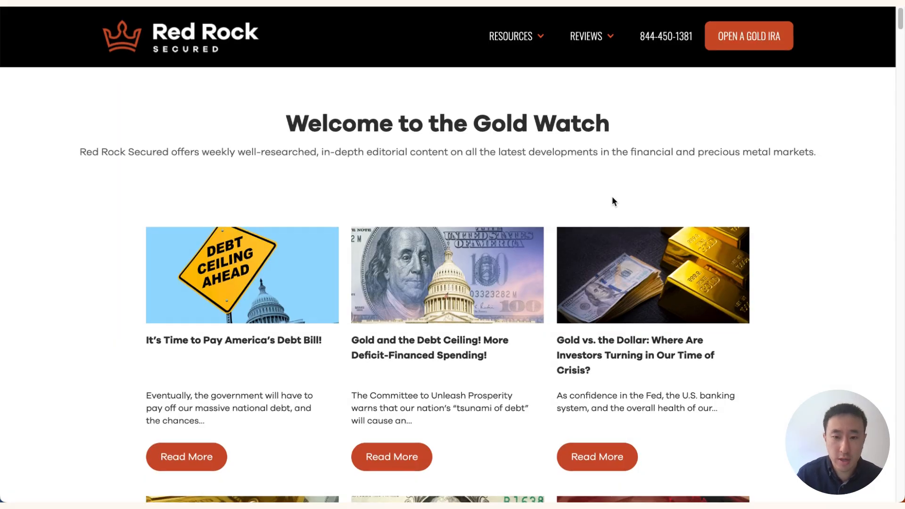
Step: Scroll the Gold Watch blog grid and highlight the first card description's trailing ellipsis
{"action": "scroll", "scroll_direction": "down", "scroll_amount": 3}
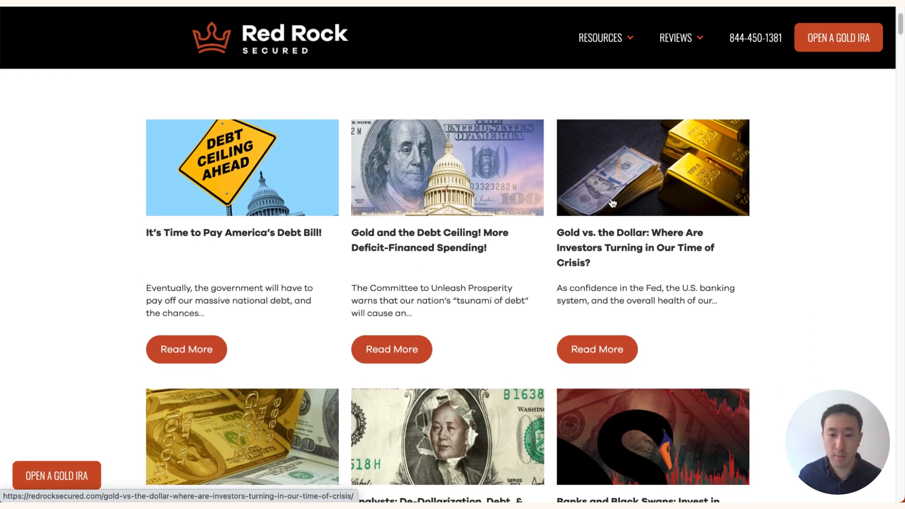
{"action": "mouse_move", "coordinate": [161, 168]}
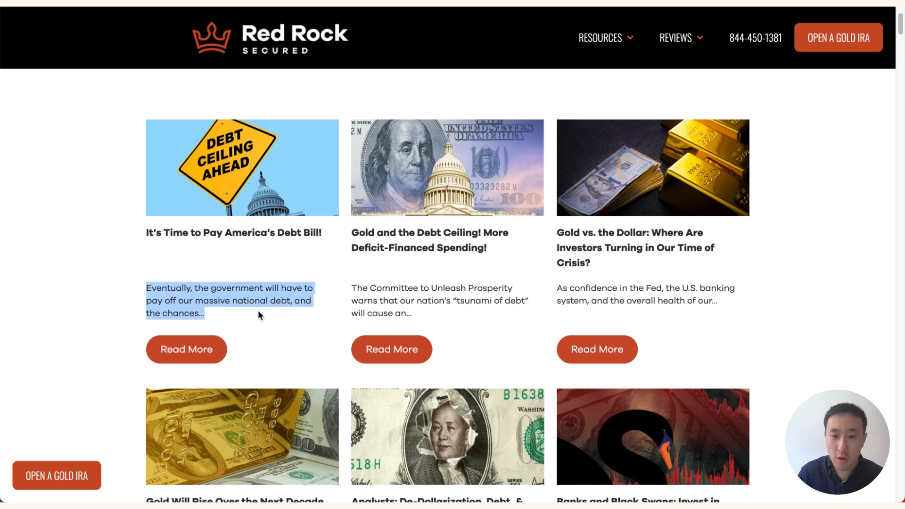
{"action": "left_click", "coordinate": [206, 319]}
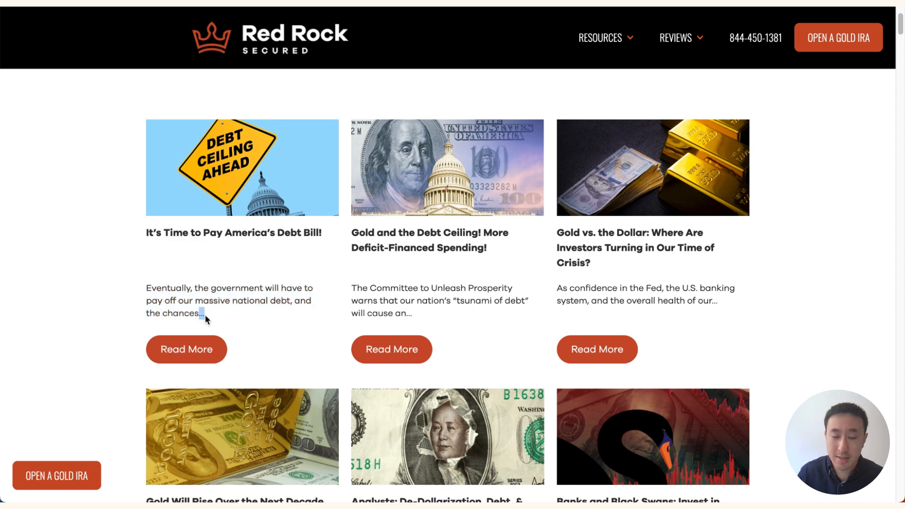
{"action": "mouse_move", "coordinate": [207, 316]}
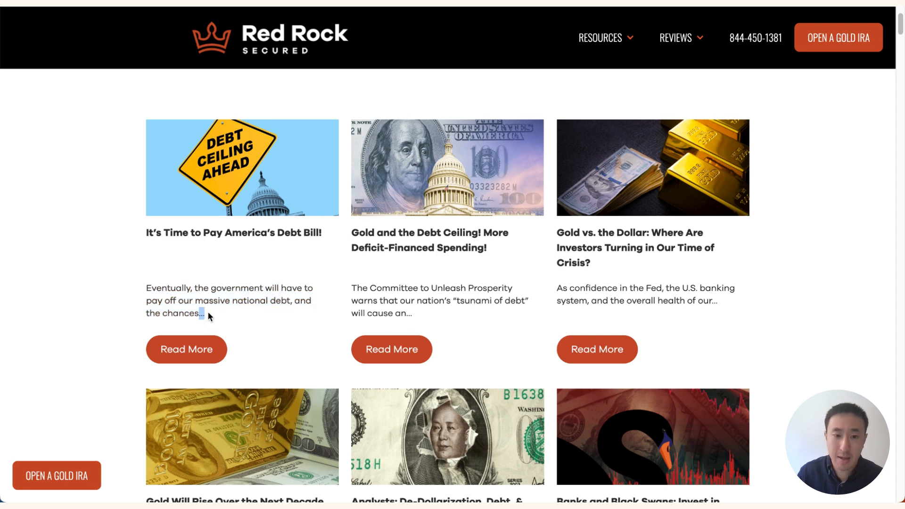
{"action": "scroll", "scroll_direction": "down", "scroll_amount": 3}
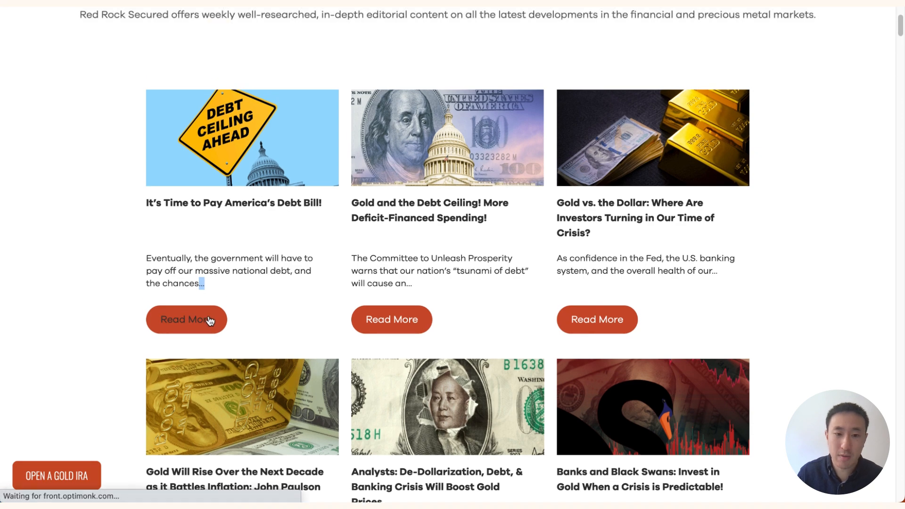
{"action": "left_click", "coordinate": [186, 319]}
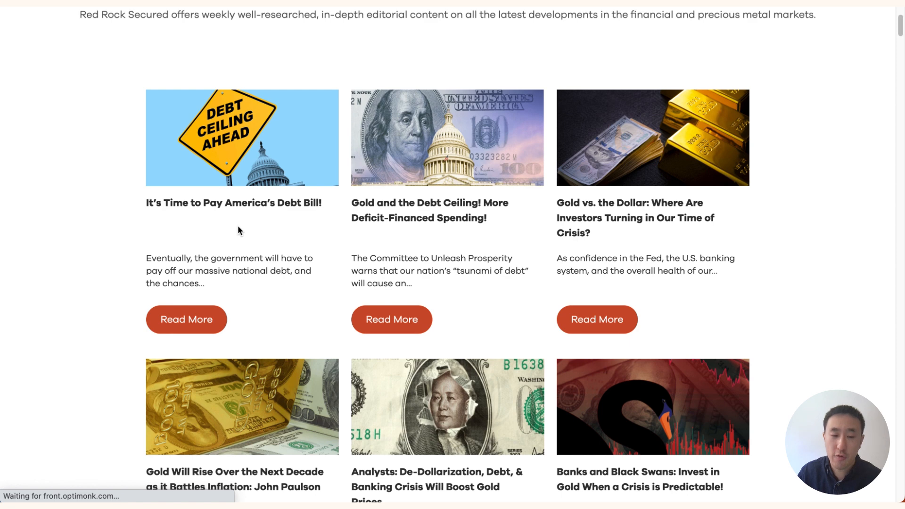
{"action": "mouse_move", "coordinate": [208, 291]}
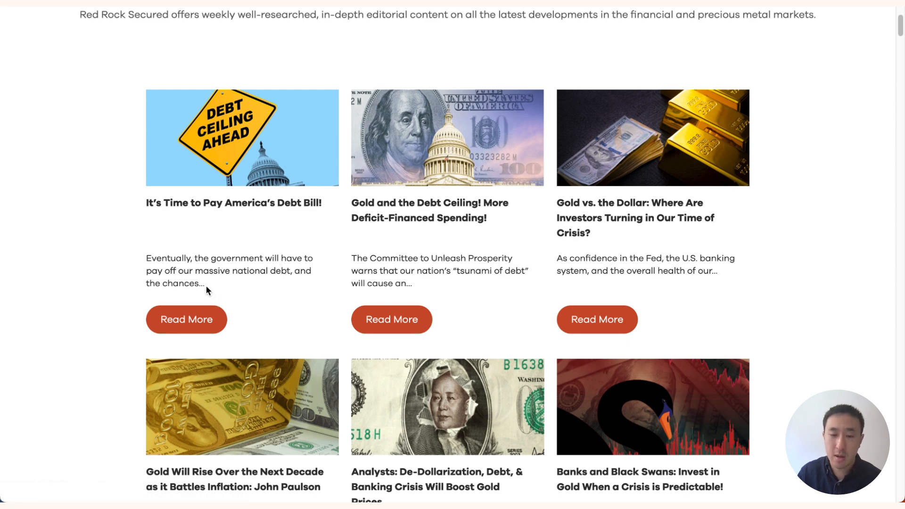
{"action": "mouse_move", "coordinate": [271, 218]}
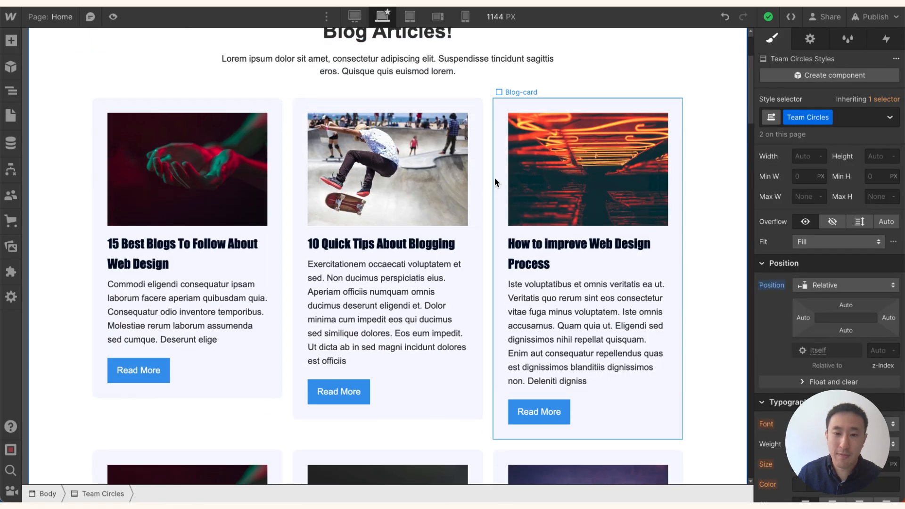
{"action": "scroll", "scroll_direction": "down", "scroll_amount": 3}
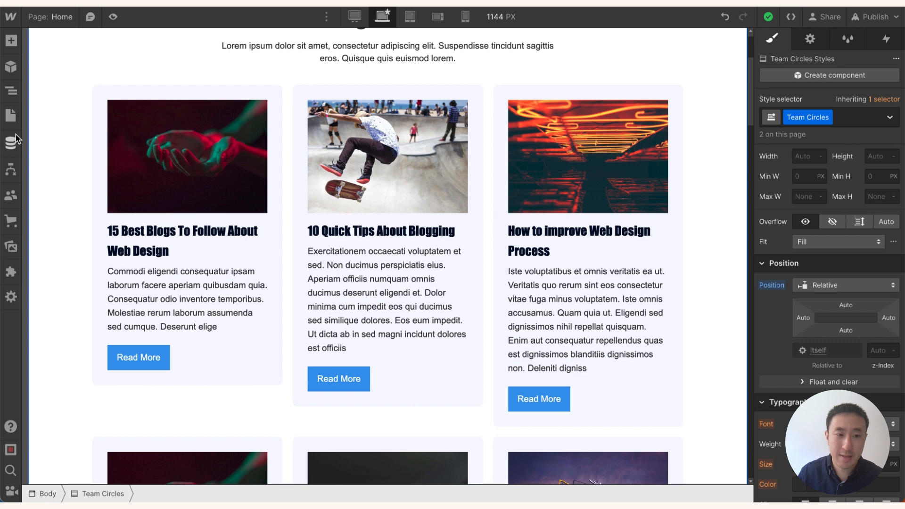
{"action": "left_click", "coordinate": [10, 142]}
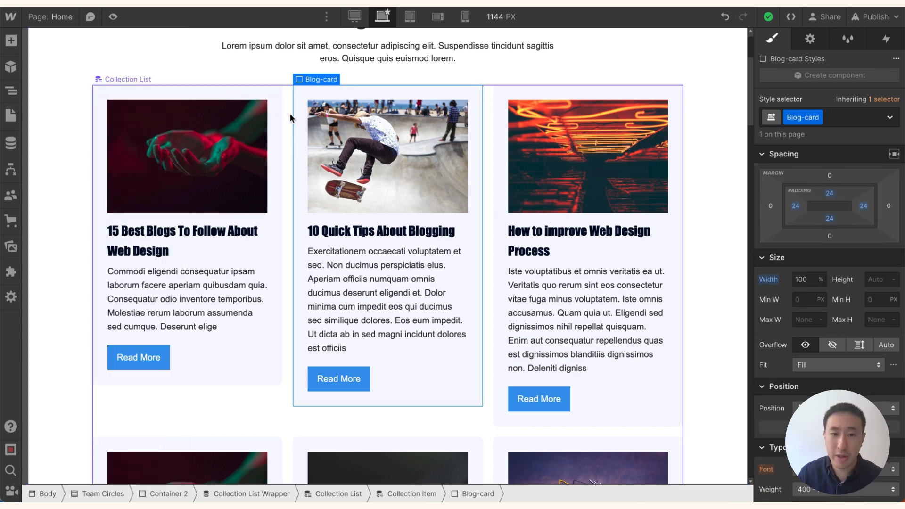
{"action": "left_click", "coordinate": [188, 157]}
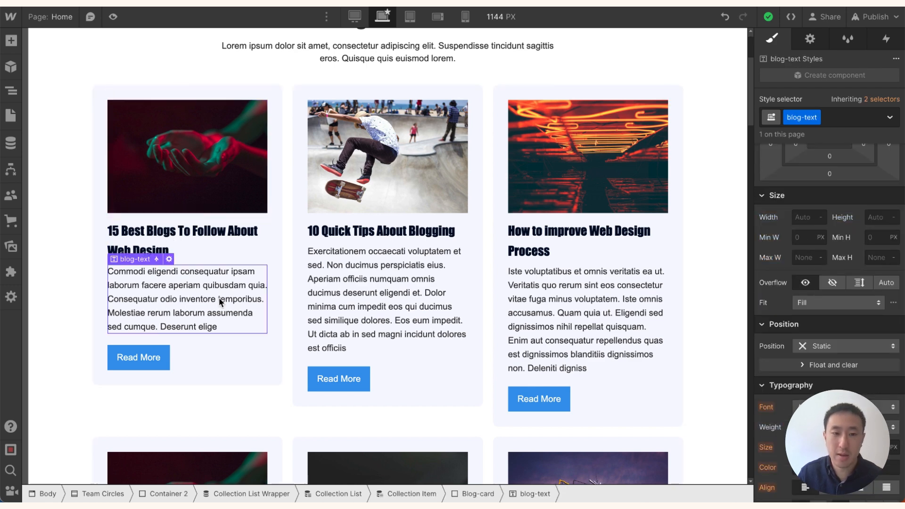
{"action": "left_click", "coordinate": [137, 357]}
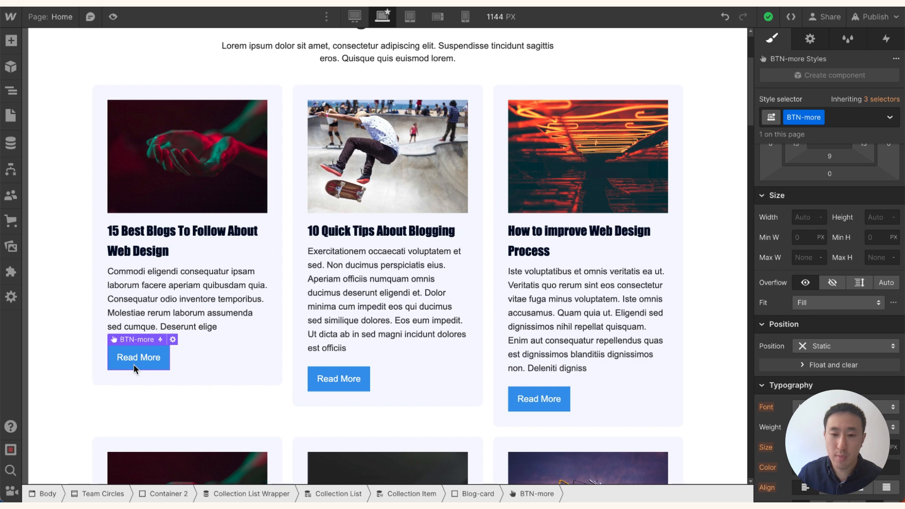
{"action": "left_click", "coordinate": [187, 300]}
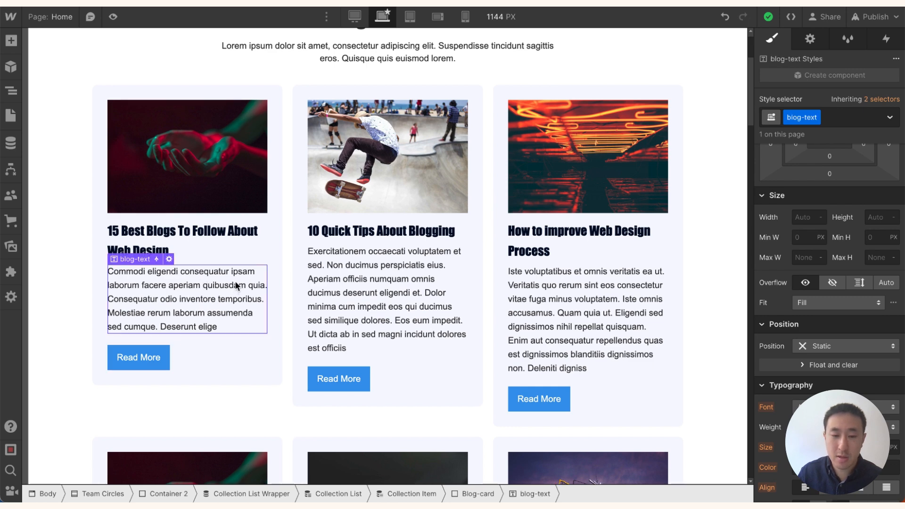
{"action": "mouse_move", "coordinate": [220, 281]}
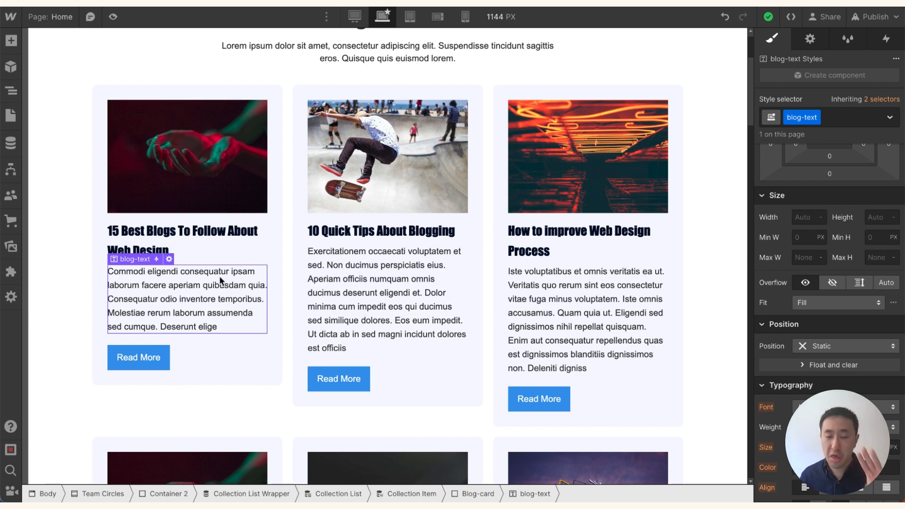
{"action": "mouse_move", "coordinate": [41, 181]}
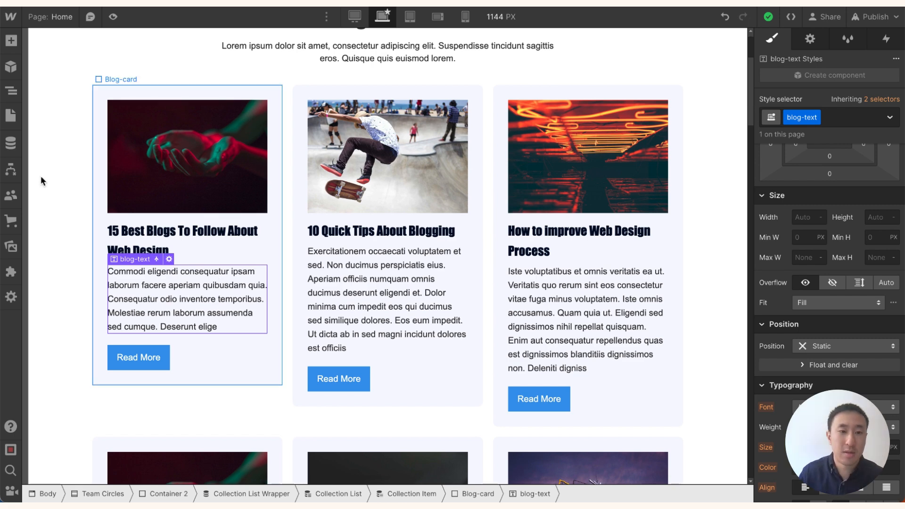
Step: Reach the Home page's Custom Code area for the .target three-line clamp style block
{"action": "left_click", "coordinate": [10, 115]}
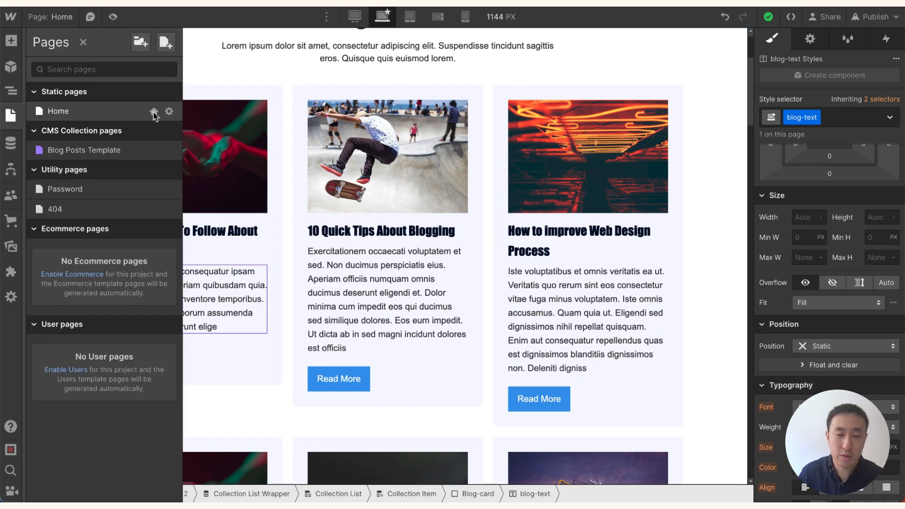
{"action": "mouse_move", "coordinate": [170, 113]}
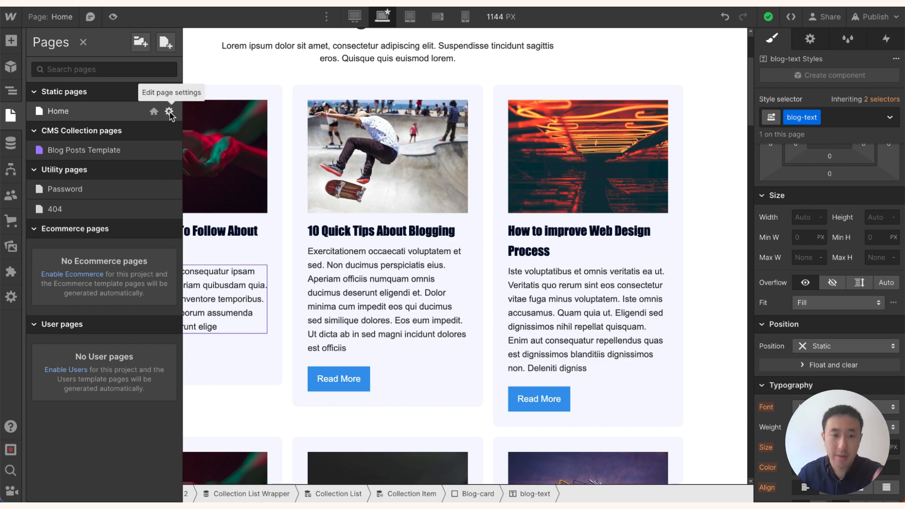
{"action": "left_click", "coordinate": [171, 111]}
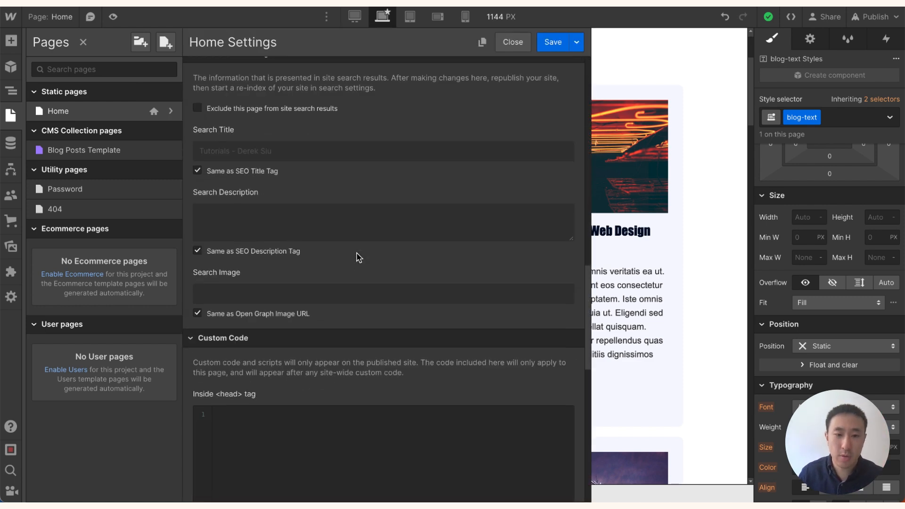
{"action": "scroll", "scroll_direction": "down", "scroll_amount": 3}
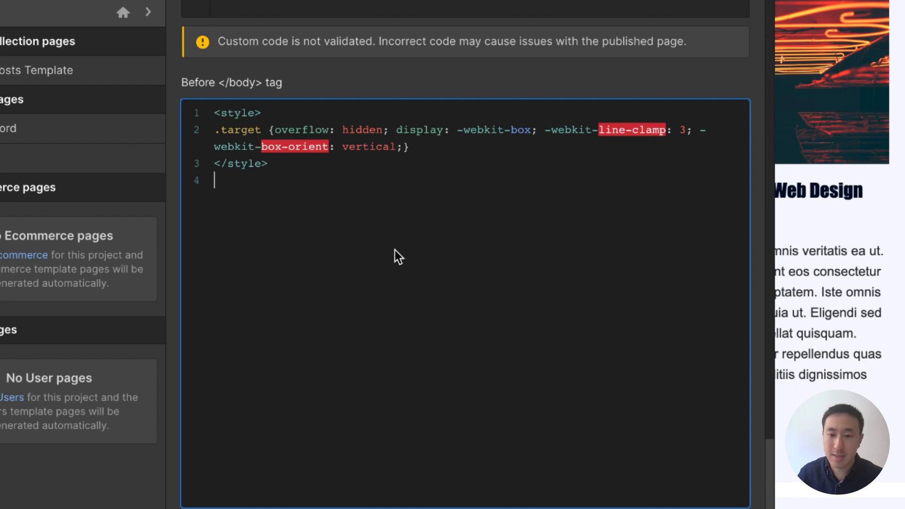
{"action": "mouse_move", "coordinate": [375, 212]}
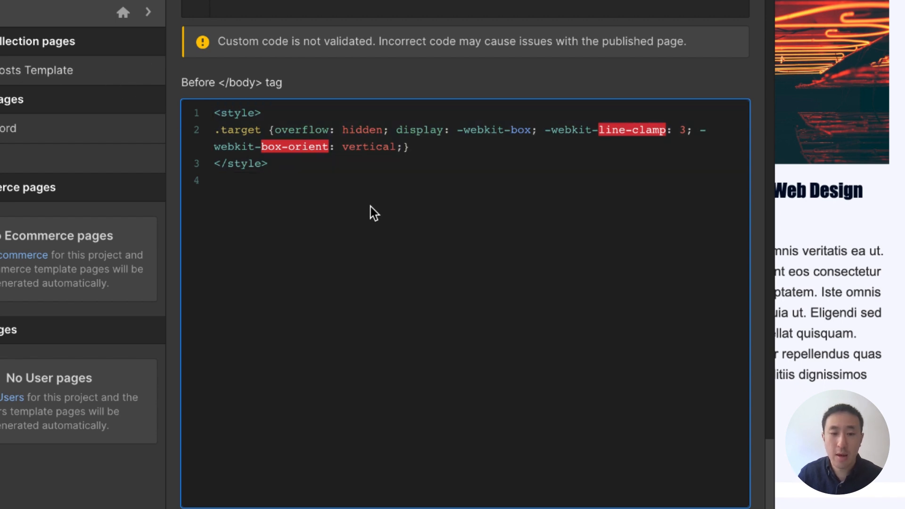
{"action": "mouse_move", "coordinate": [247, 130]}
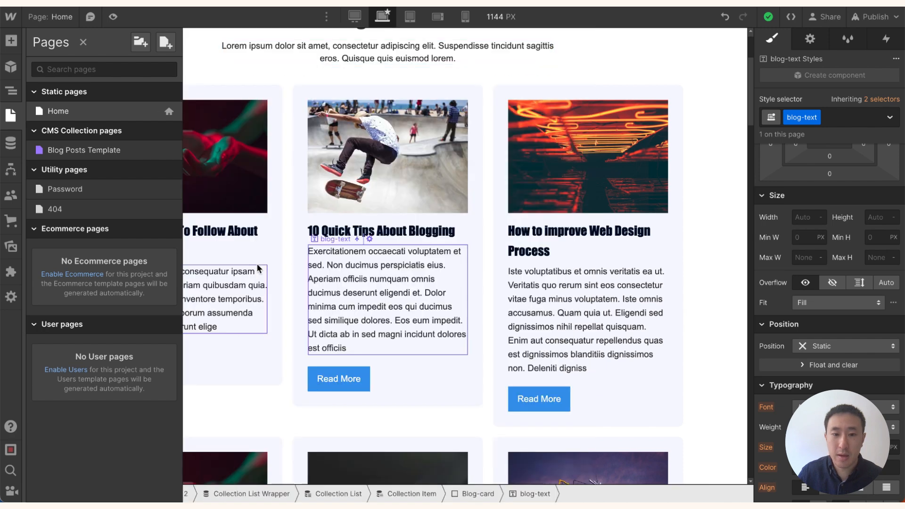
Step: Check the first card's description paragraph, then publish the site to the staging domain
{"action": "left_click", "coordinate": [83, 41]}
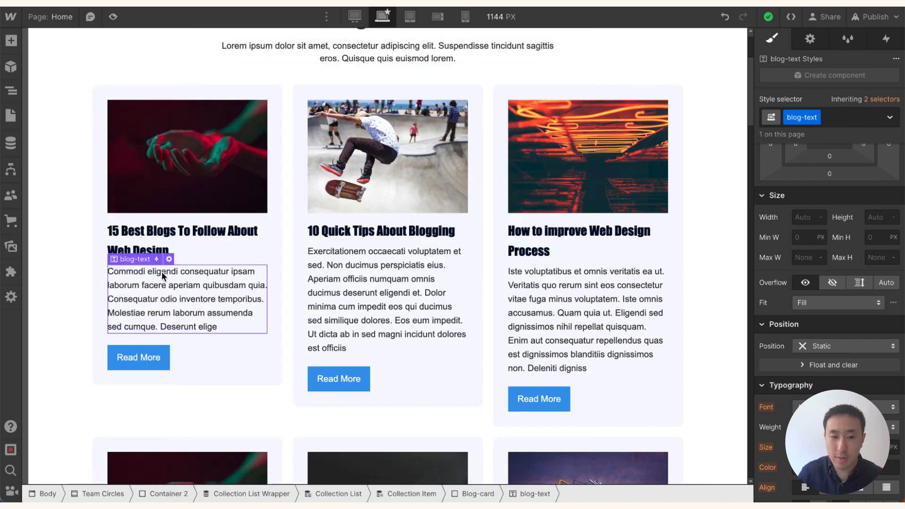
{"action": "left_click", "coordinate": [169, 259]}
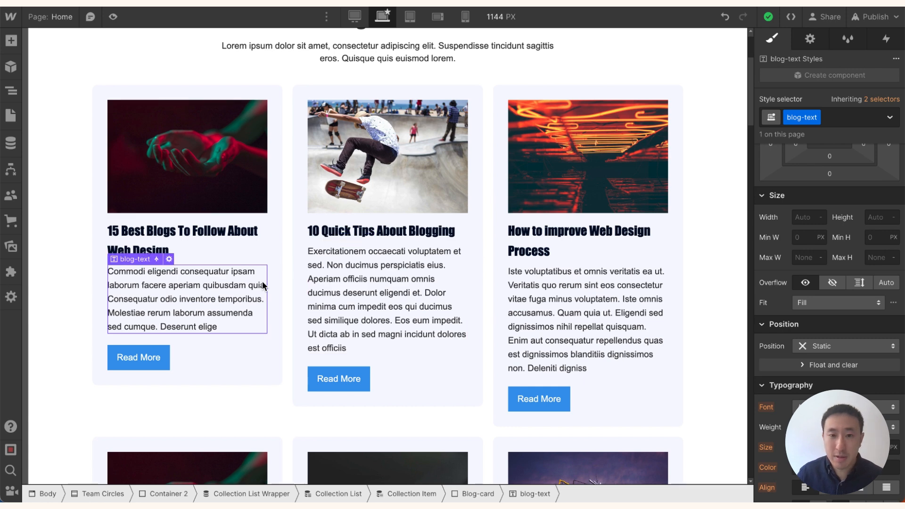
{"action": "left_click", "coordinate": [876, 16]}
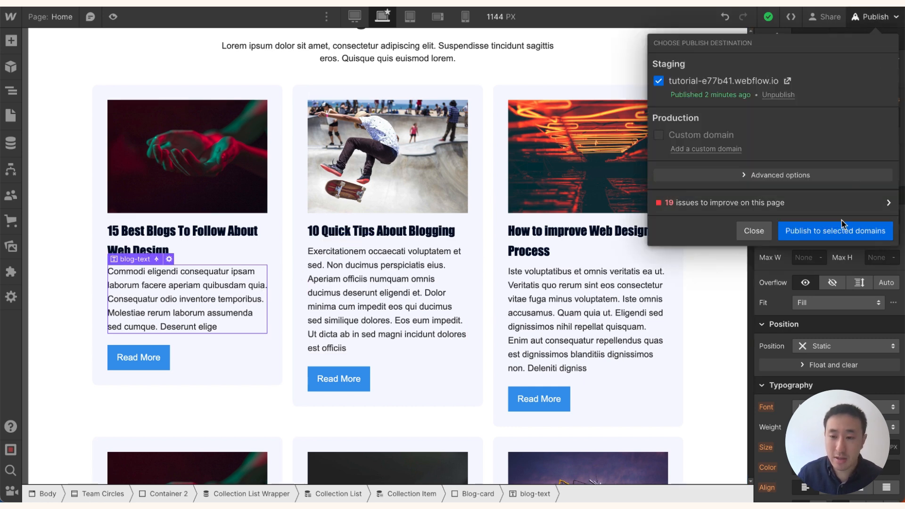
{"action": "left_click", "coordinate": [835, 231]}
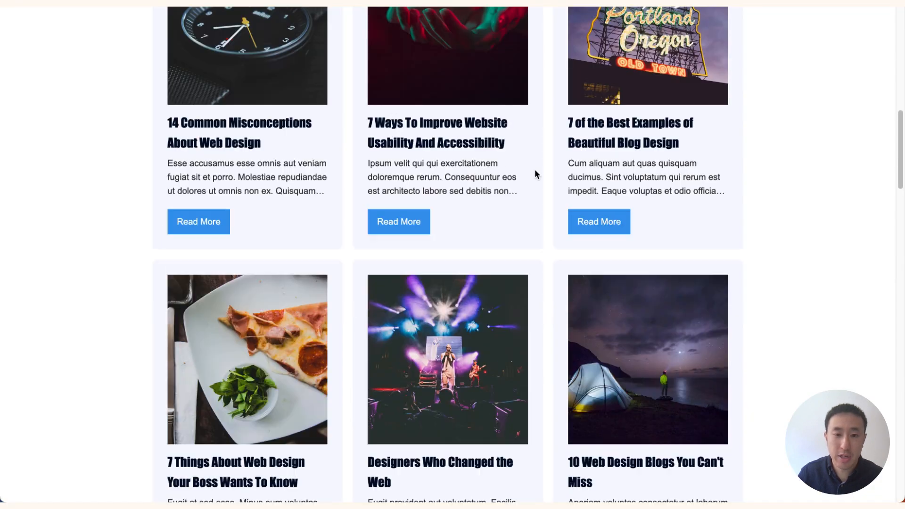
{"action": "mouse_move", "coordinate": [320, 194]}
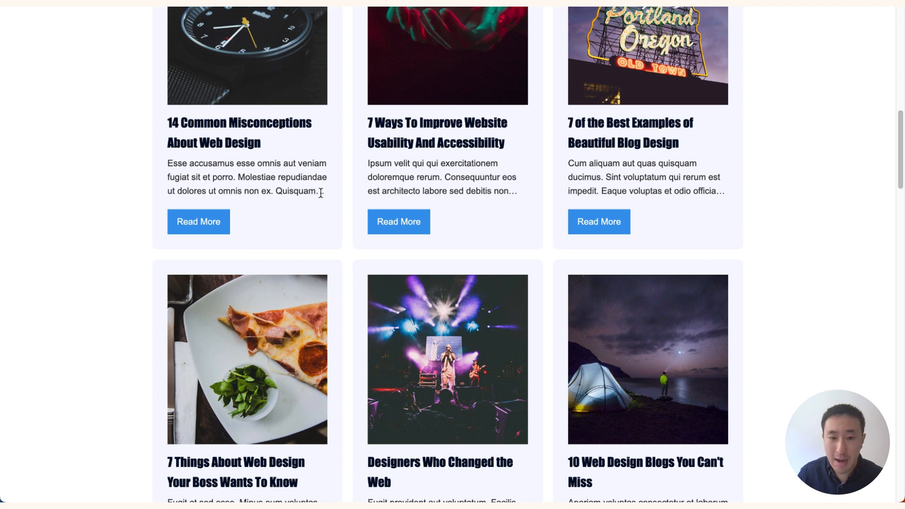
{"action": "mouse_move", "coordinate": [326, 196]}
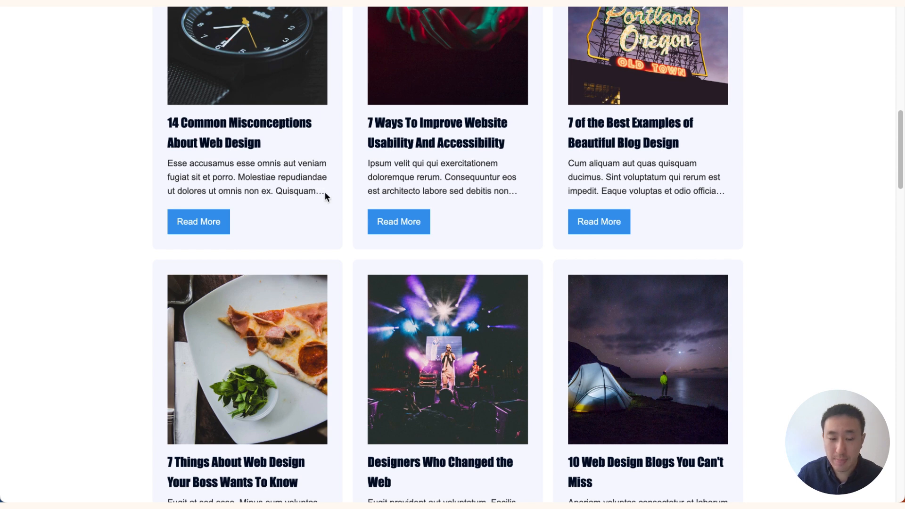
{"action": "scroll", "scroll_direction": "up", "scroll_amount": 3}
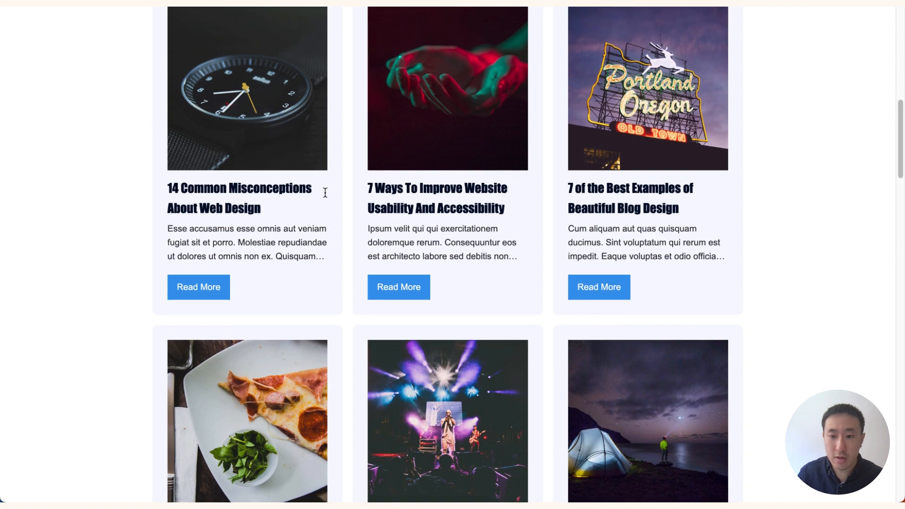
{"action": "scroll", "scroll_direction": "up", "scroll_amount": 3}
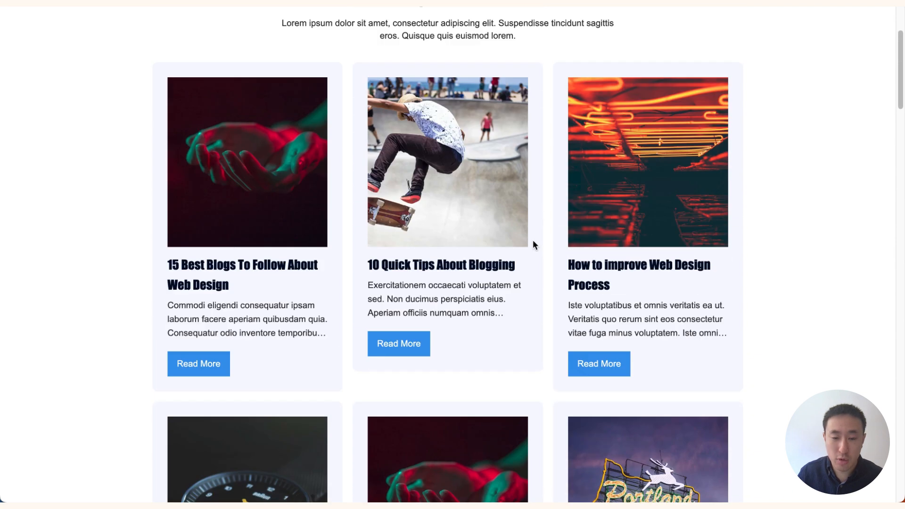
{"action": "scroll", "scroll_direction": "down", "scroll_amount": 3}
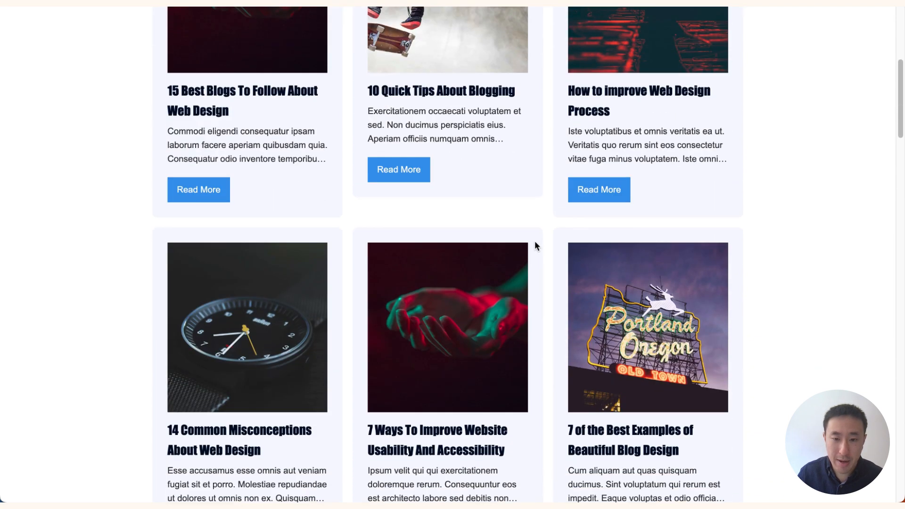
{"action": "scroll", "scroll_direction": "down", "scroll_amount": 3}
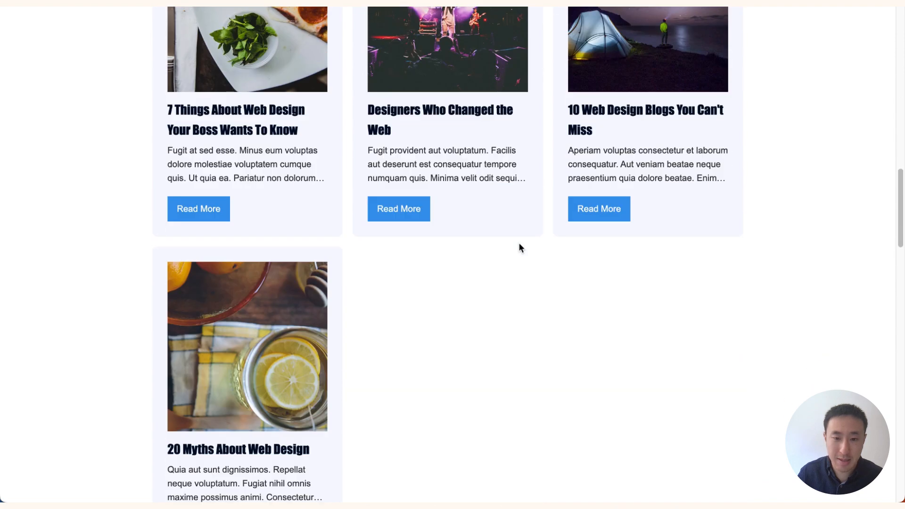
{"action": "scroll", "scroll_direction": "up", "scroll_amount": 3}
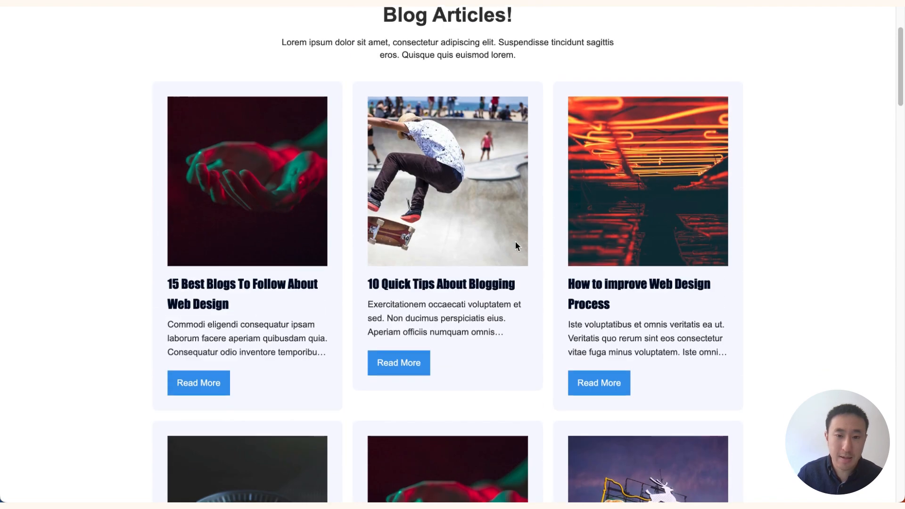
{"action": "double_click", "coordinate": [441, 284]}
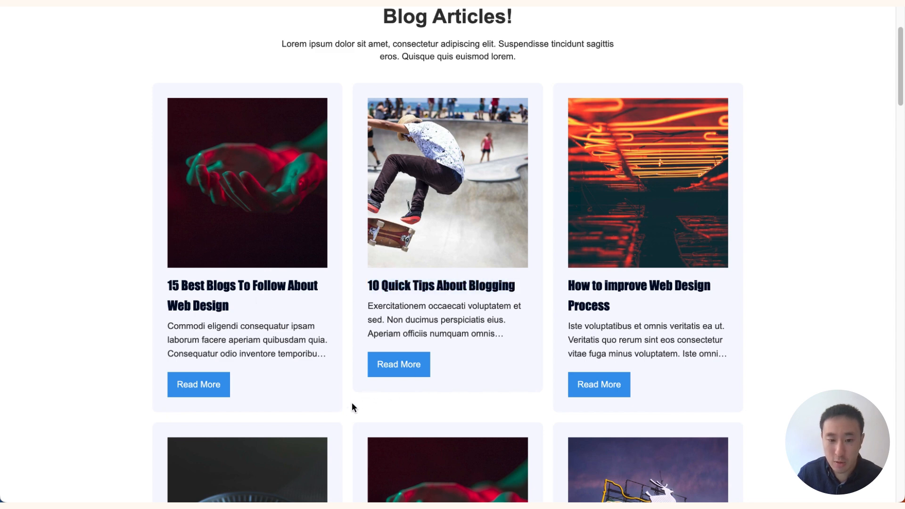
{"action": "mouse_move", "coordinate": [402, 161]}
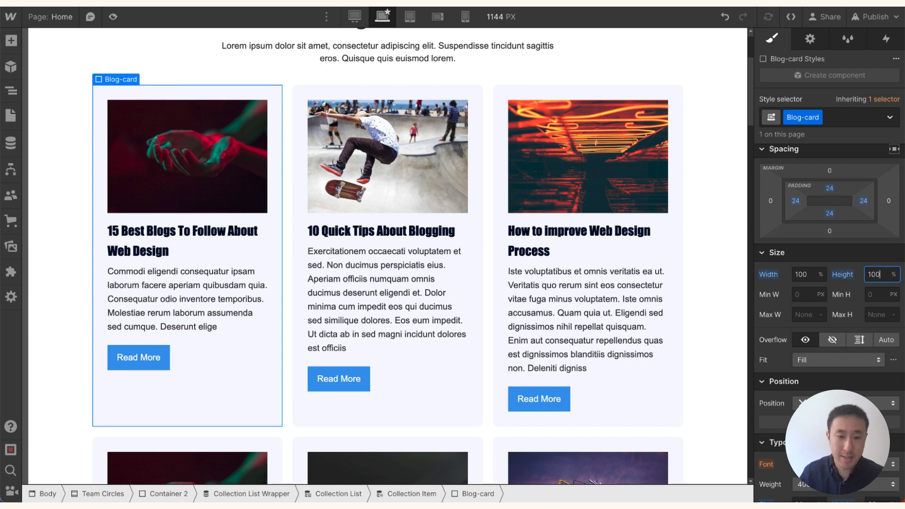
Step: Publish the Blog-card 100% height change to the live site
{"action": "left_click", "coordinate": [875, 17]}
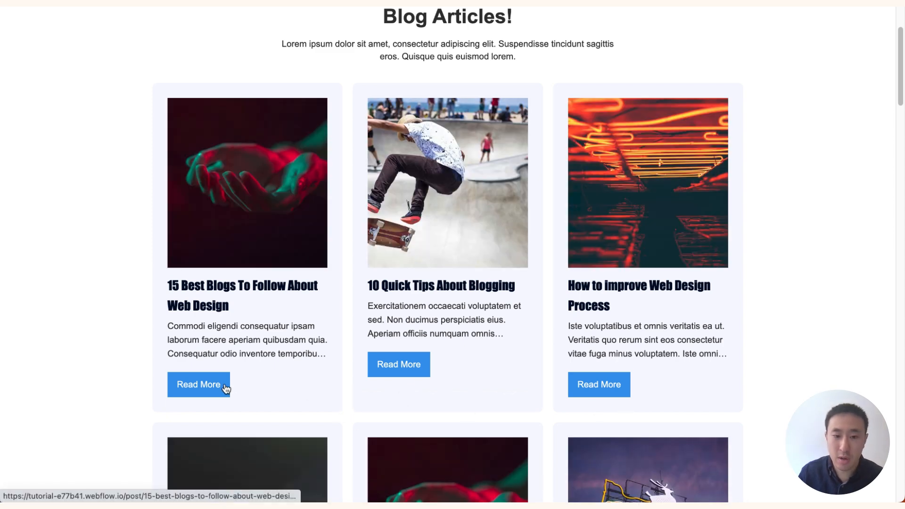
Step: View the '10 Quick Tips About Blogging' live post and return to the article listing
{"action": "left_click", "coordinate": [398, 364]}
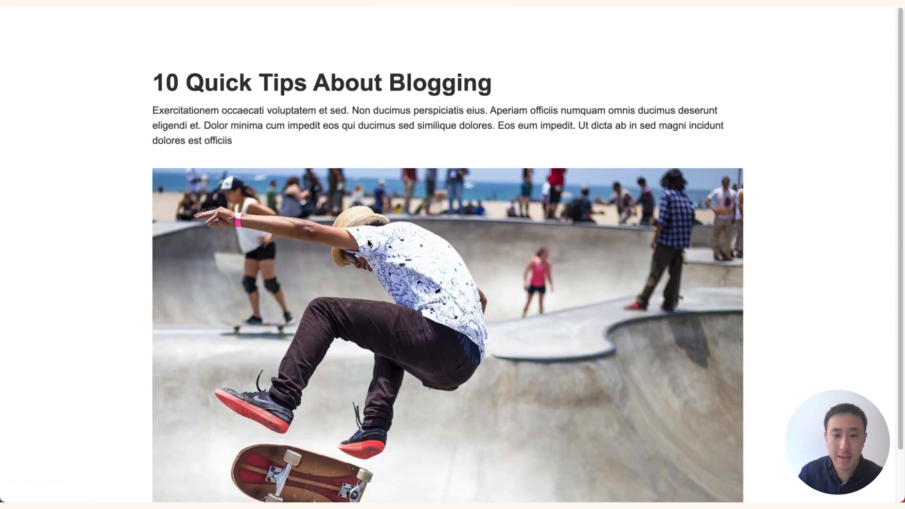
{"action": "left_click_drag", "start_coordinate": [153, 110], "coordinate": [232, 140]}
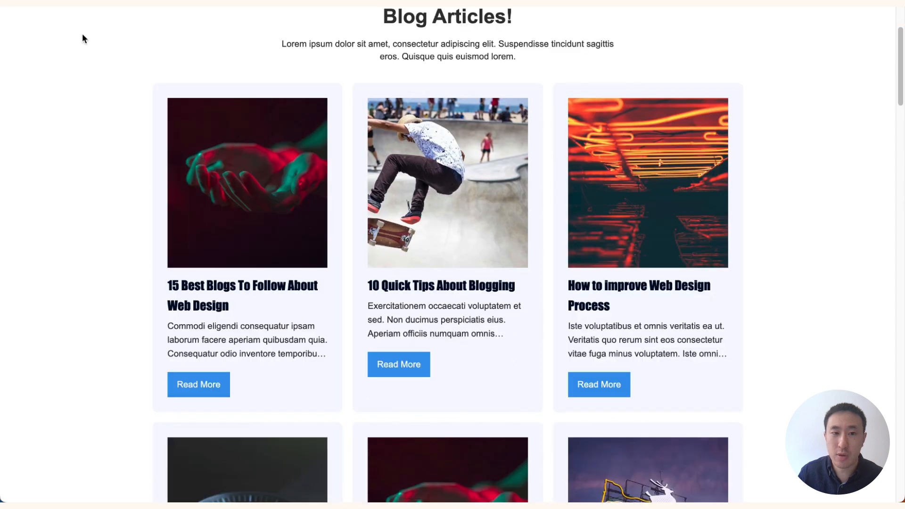
{"action": "scroll", "scroll_direction": "down", "scroll_amount": 3}
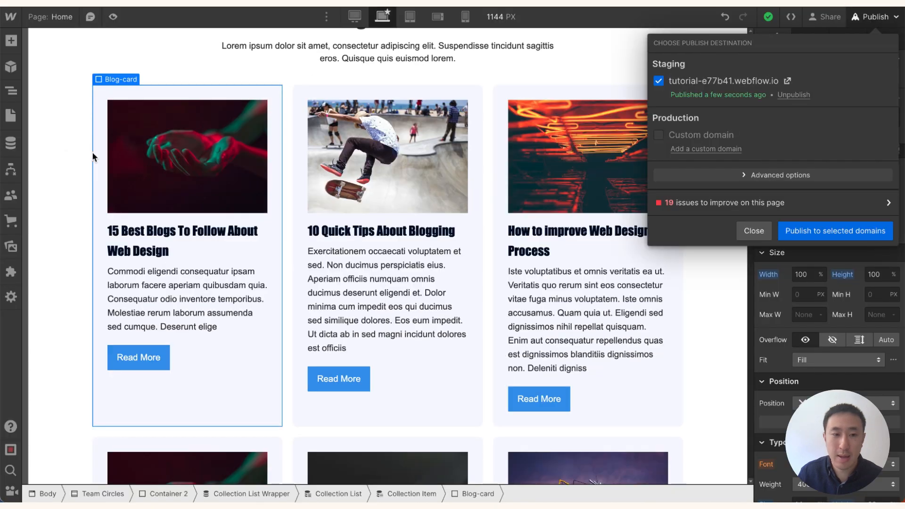
Step: Inspect the Blog Posts collection's Post Summary field, entering 80 in its character count options
{"action": "left_click", "coordinate": [10, 143]}
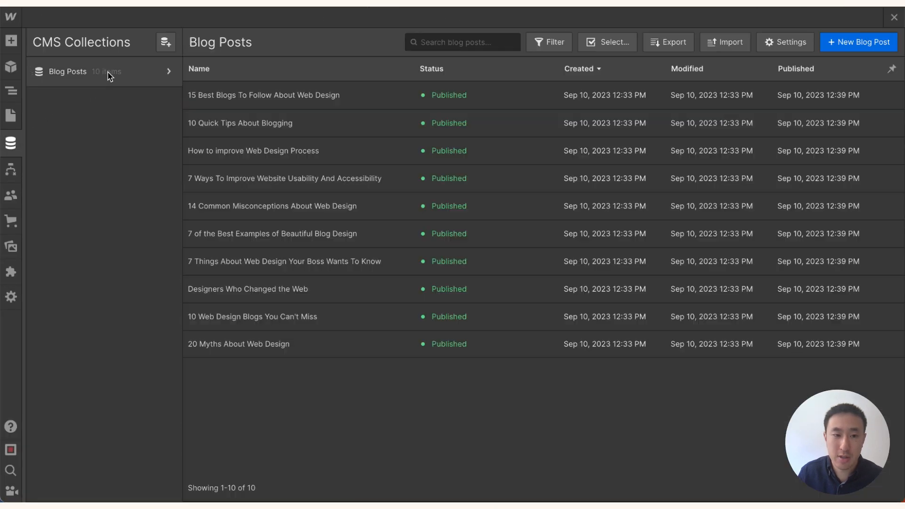
{"action": "left_click", "coordinate": [784, 41]}
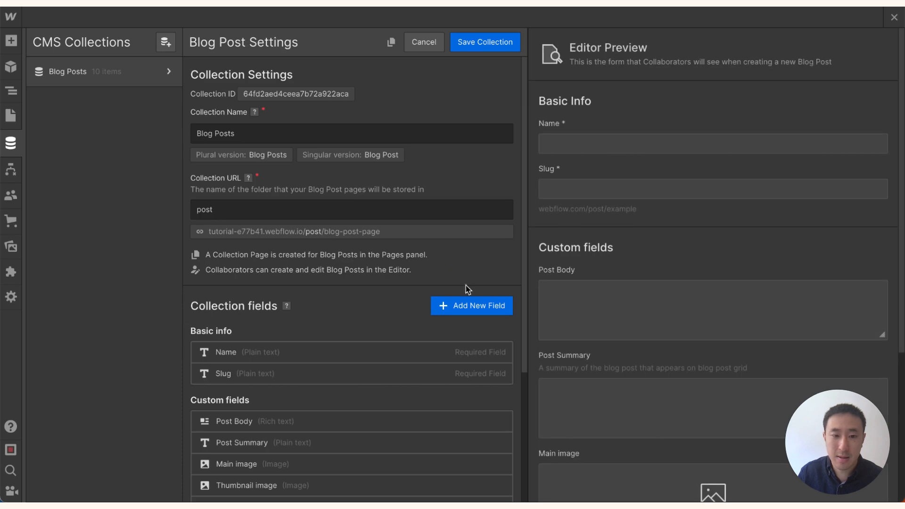
{"action": "left_click", "coordinate": [241, 442]}
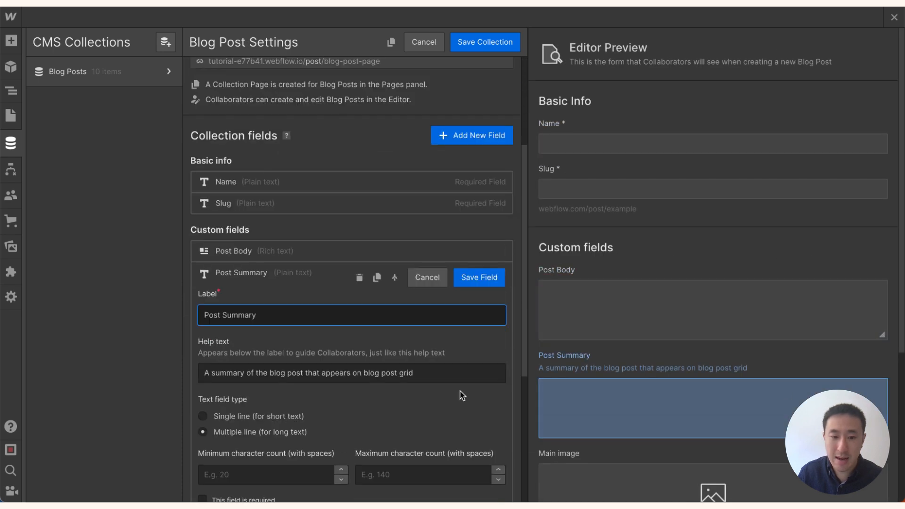
{"action": "scroll", "scroll_direction": "down", "scroll_amount": 3}
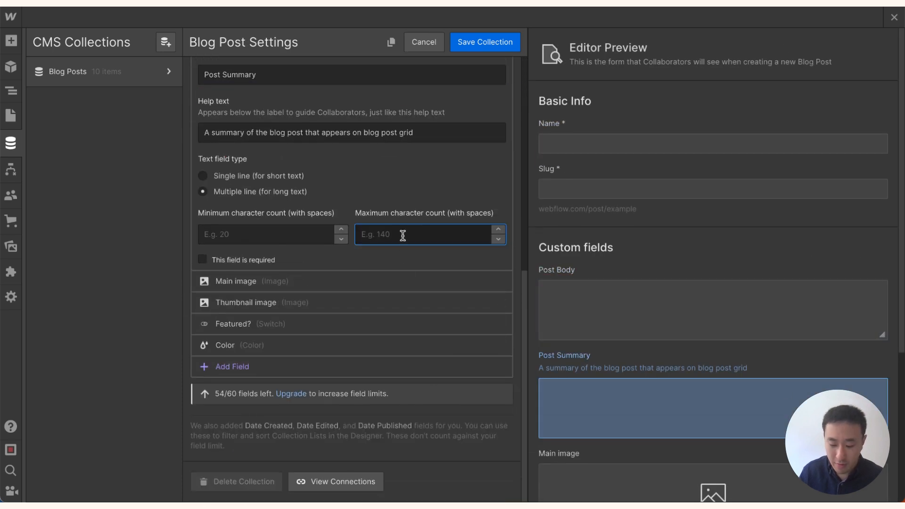
{"action": "type", "text": "80"}
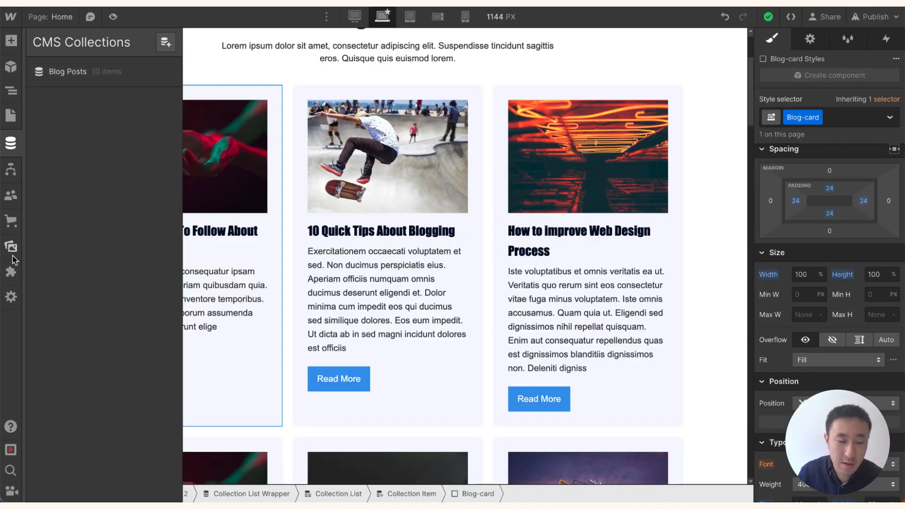
{"action": "mouse_move", "coordinate": [11, 143]}
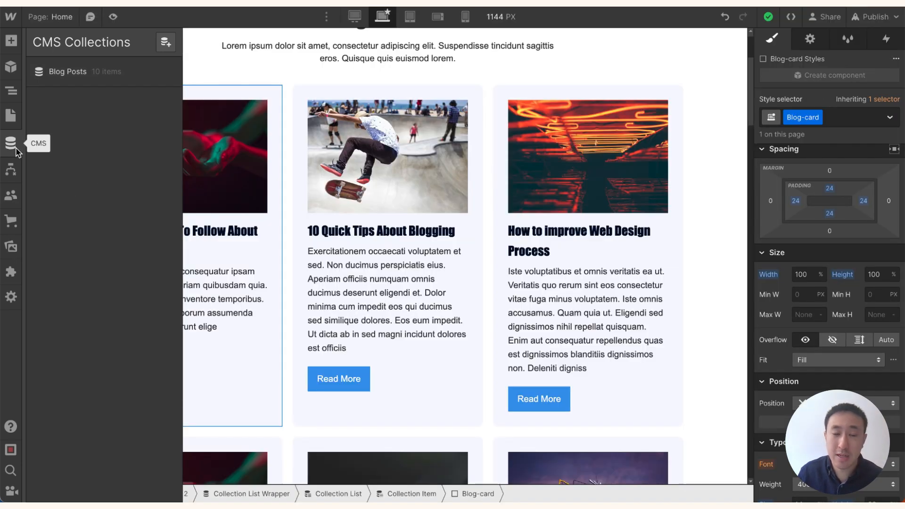
Step: Check the Blog Posts Template meta description uses Post Summary, then select the second card's description
{"action": "left_click", "coordinate": [10, 115]}
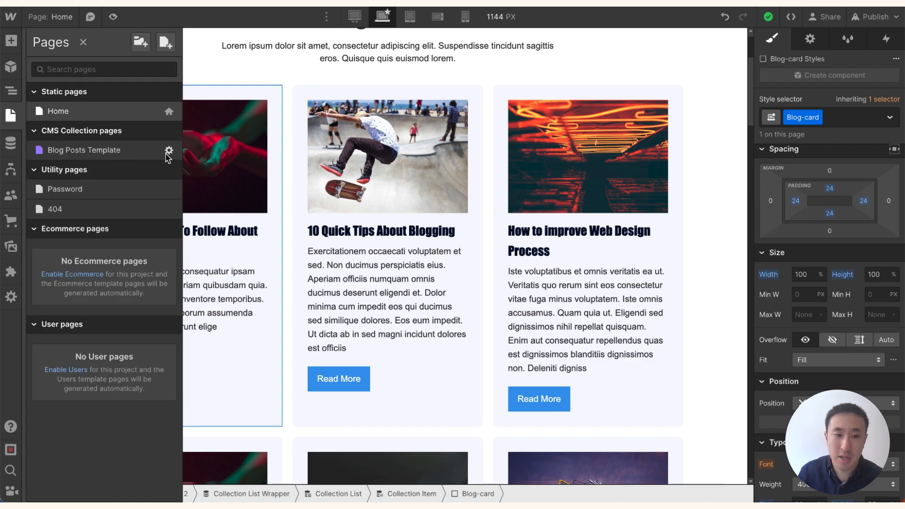
{"action": "left_click", "coordinate": [169, 151]}
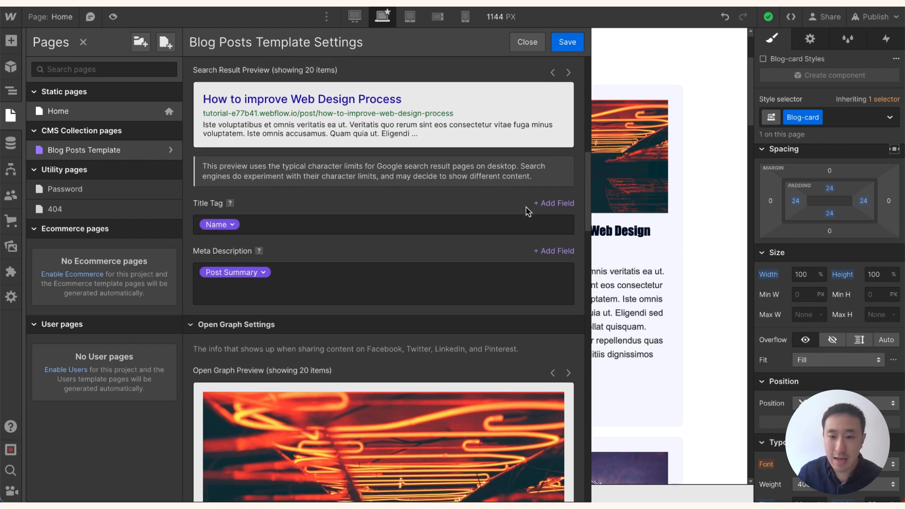
{"action": "left_click", "coordinate": [383, 283]}
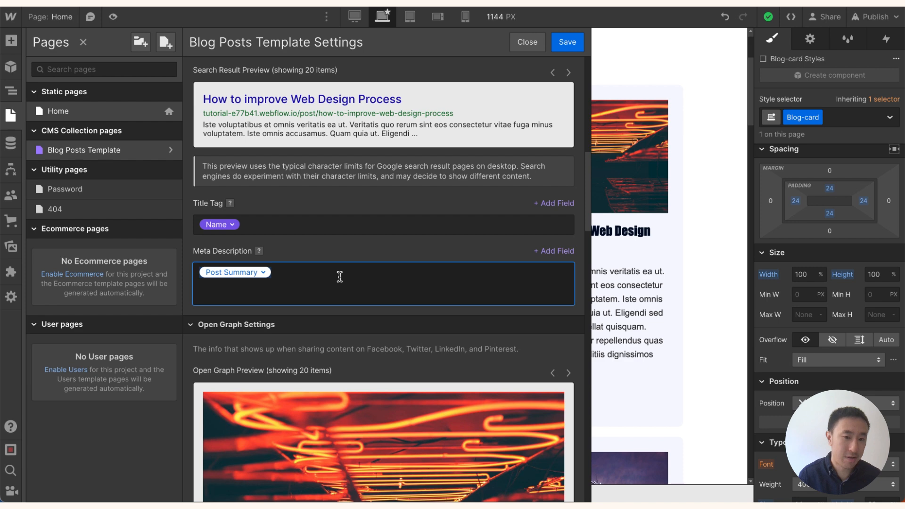
{"action": "left_click", "coordinate": [526, 41]}
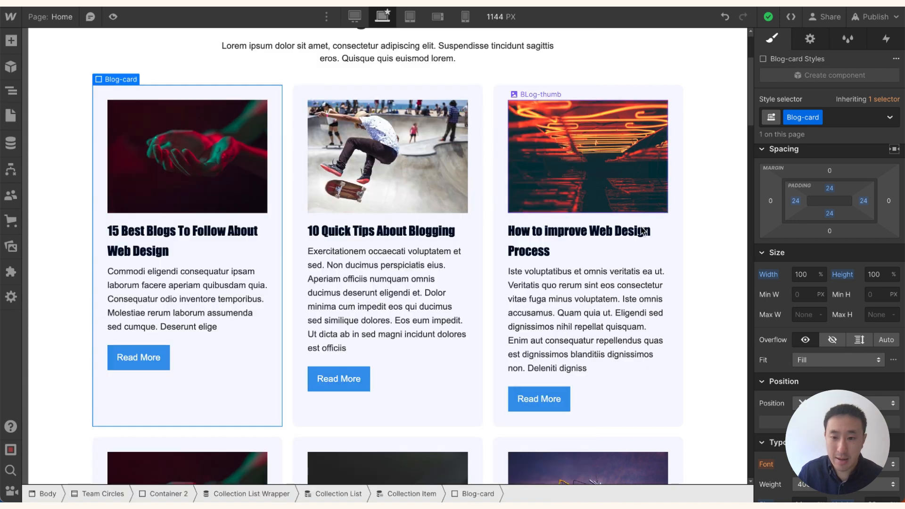
{"action": "left_click", "coordinate": [386, 299]}
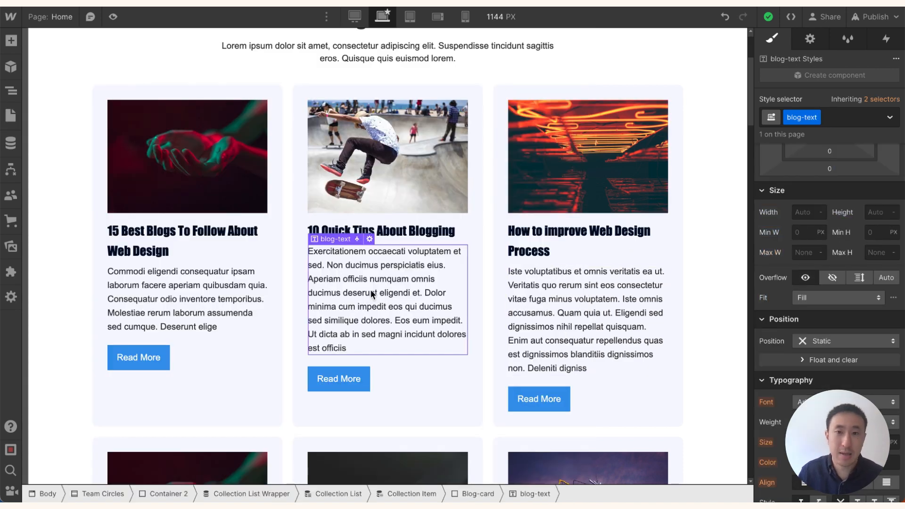